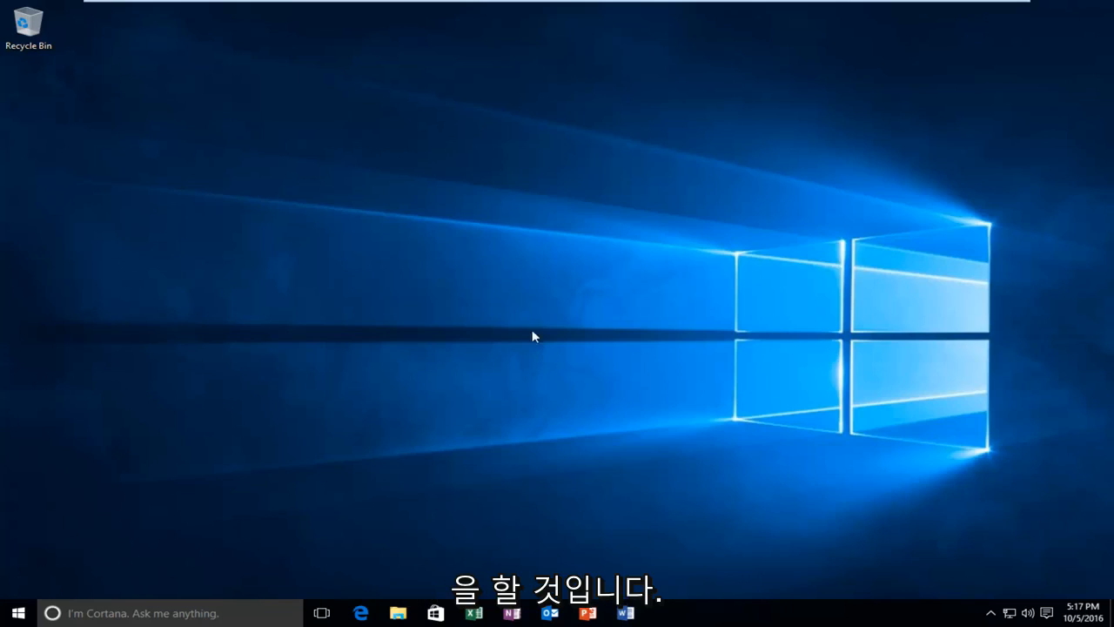
Search the Start menu for 'control panel' and launch Control Panel.
click(17, 613)
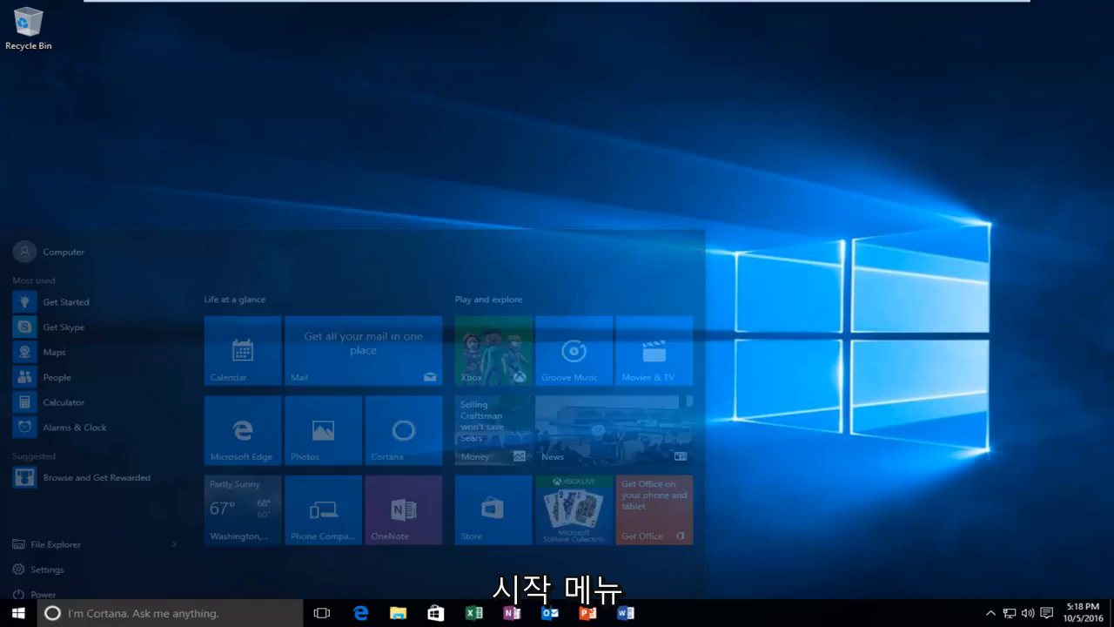
text(c)
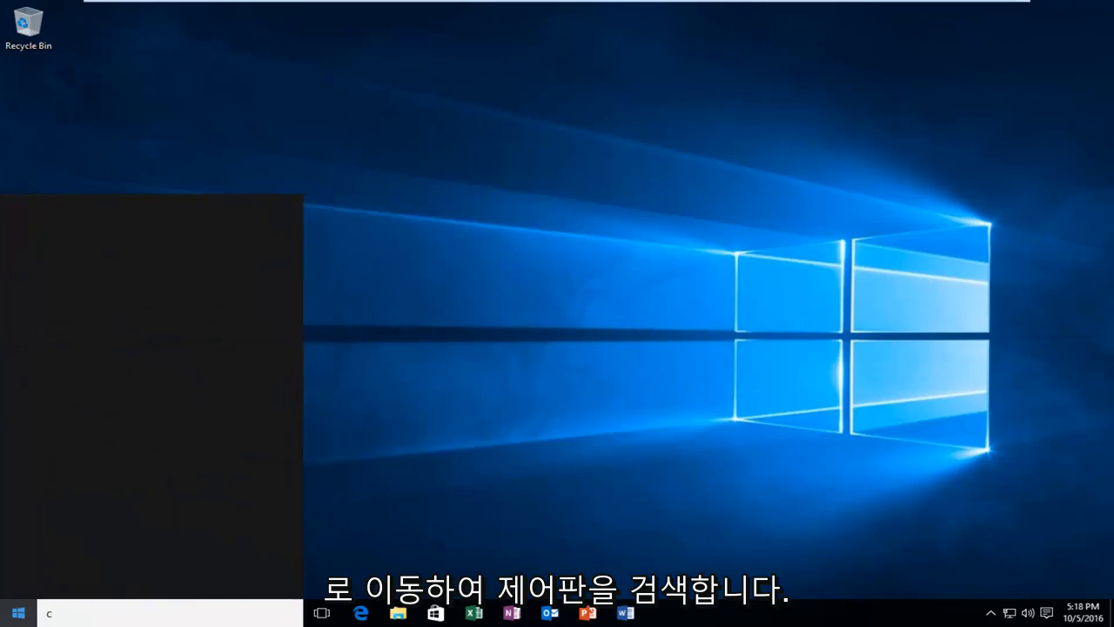
text(control panel)
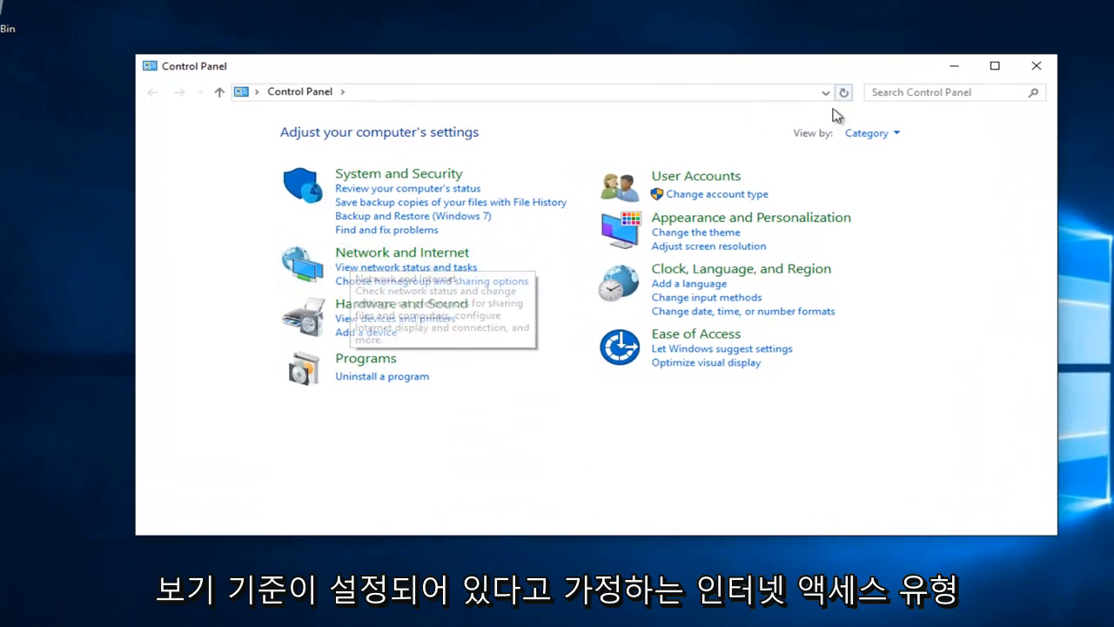
View settings by Category and go into Network and Sharing Center.
click(871, 133)
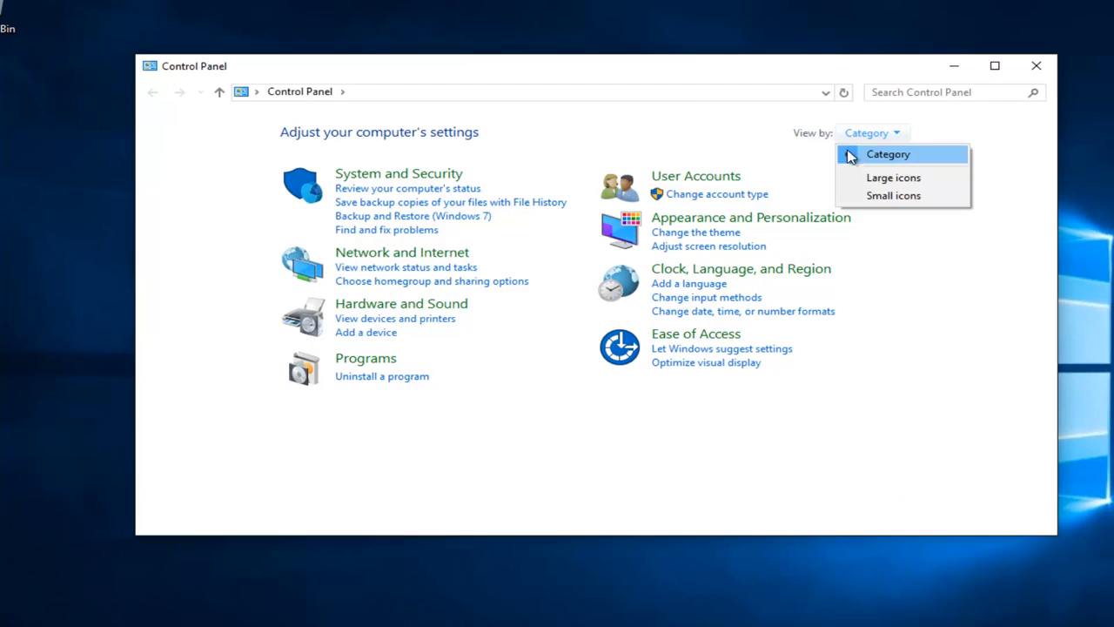
click(400, 250)
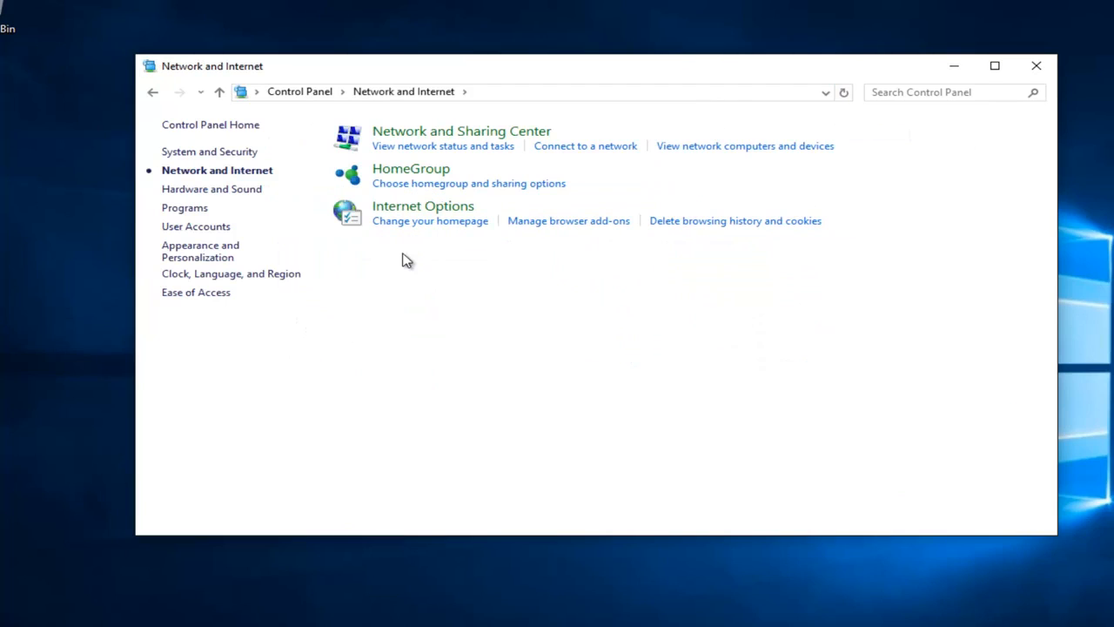
mouse_move(416, 235)
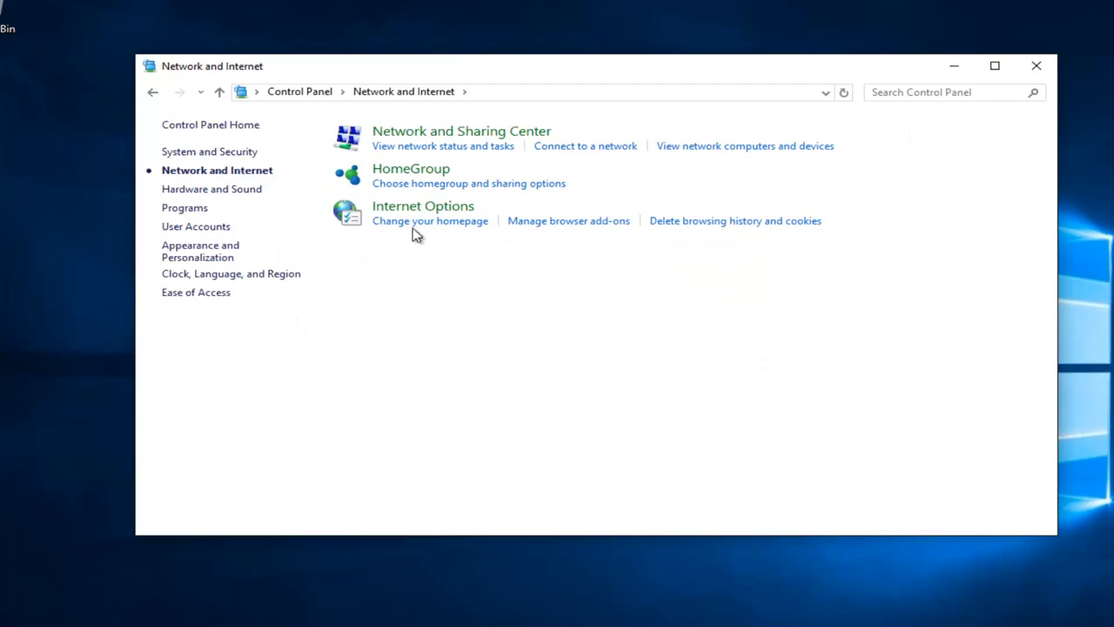
mouse_move(473, 137)
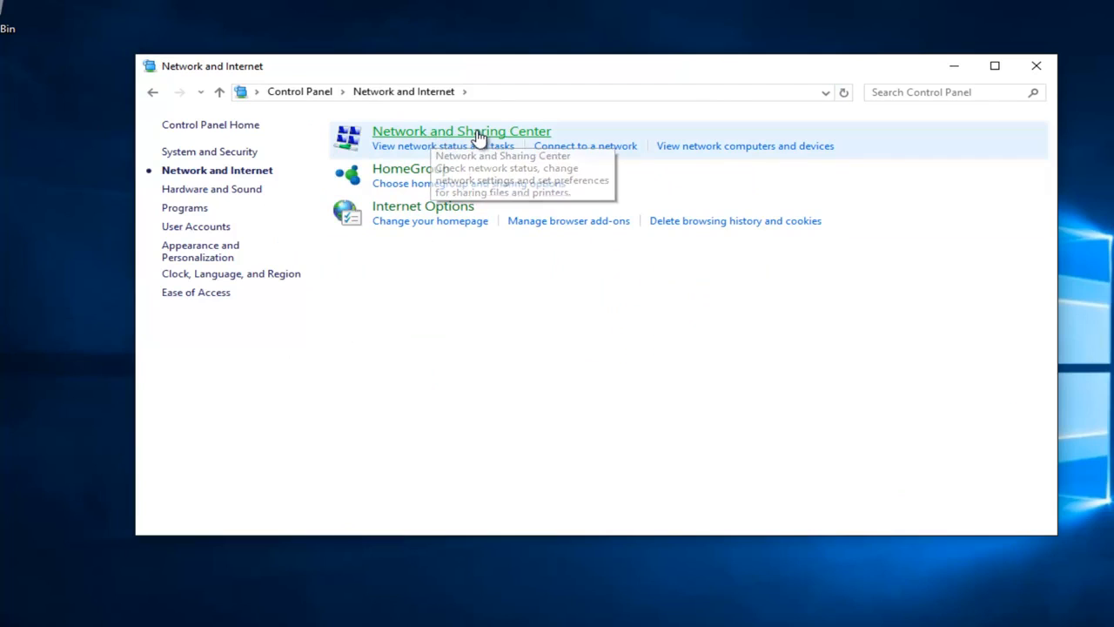
click(460, 131)
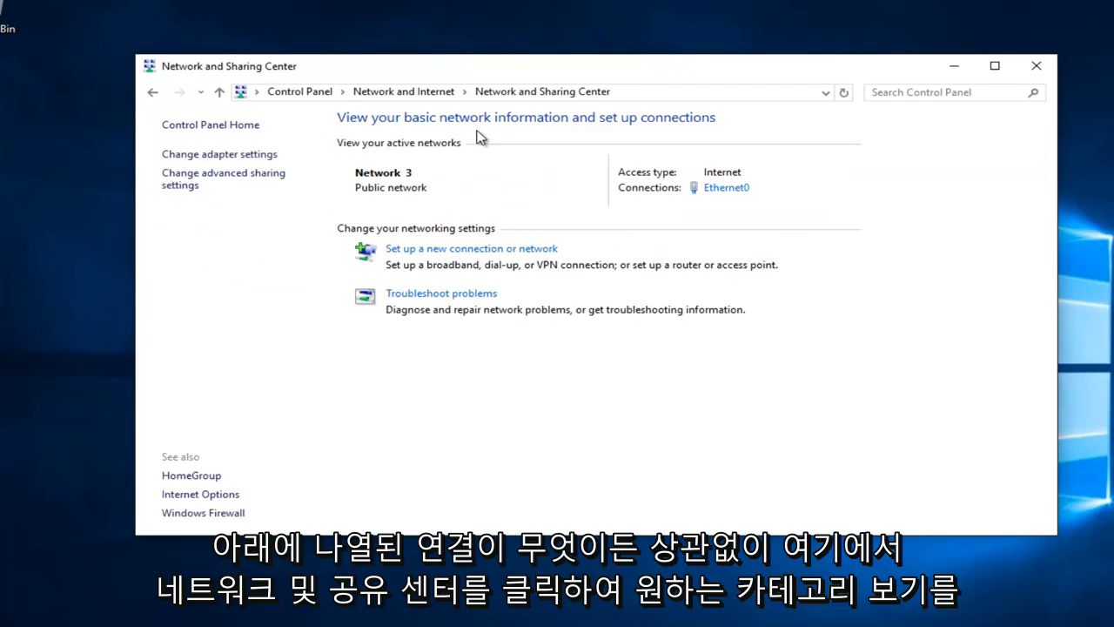
mouse_move(714, 202)
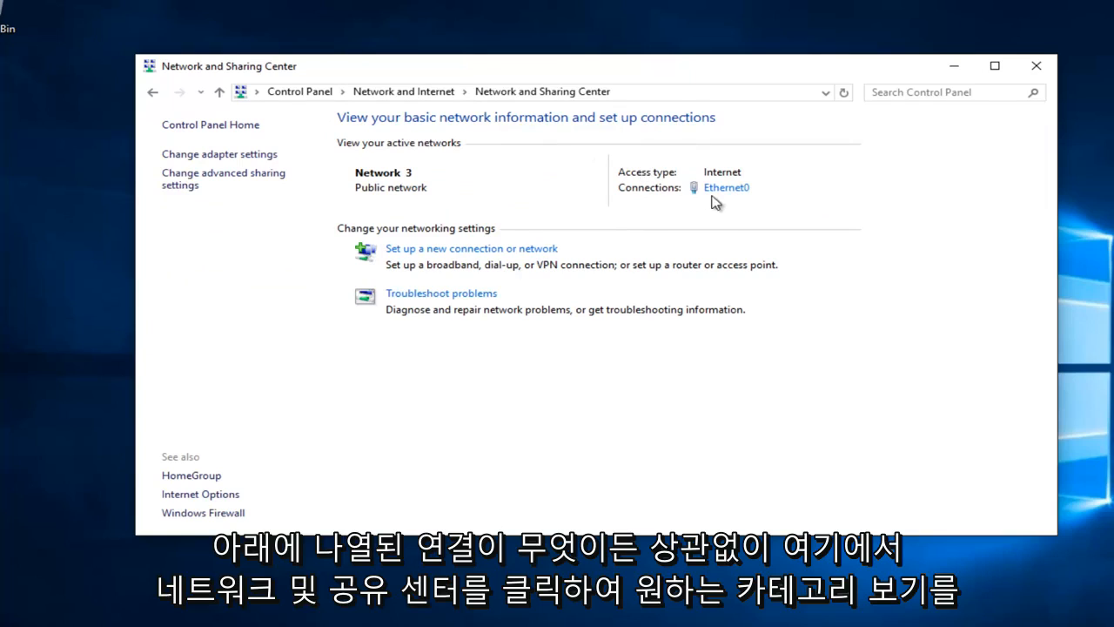
mouse_move(726, 188)
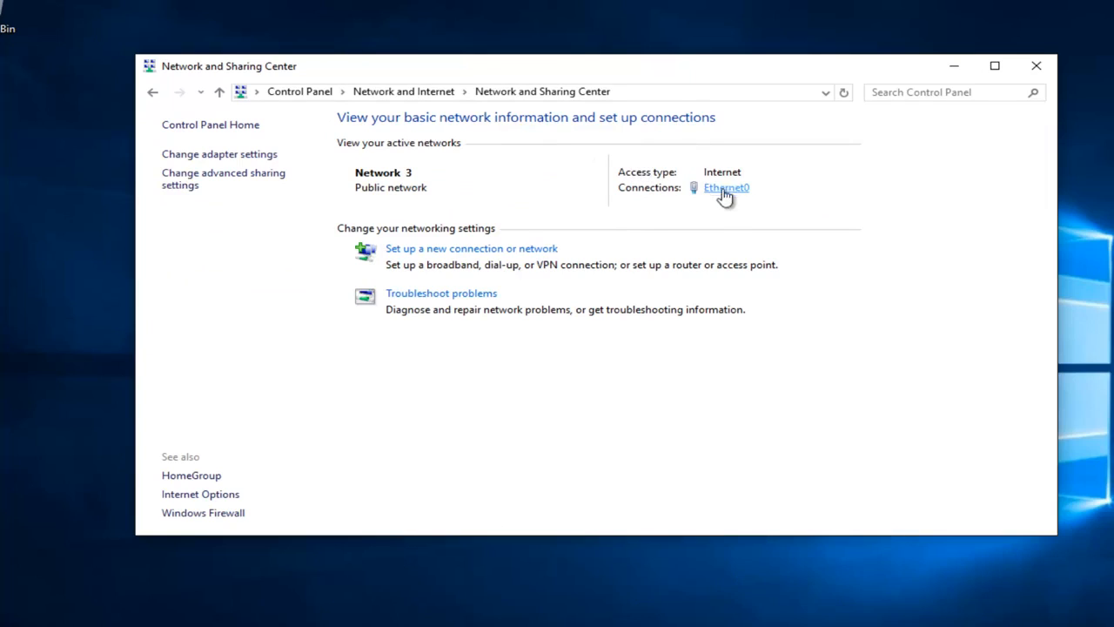
From Ethernet0 status, reach its Internet Protocol Version 4 (TCP/IPv4) properties.
click(725, 188)
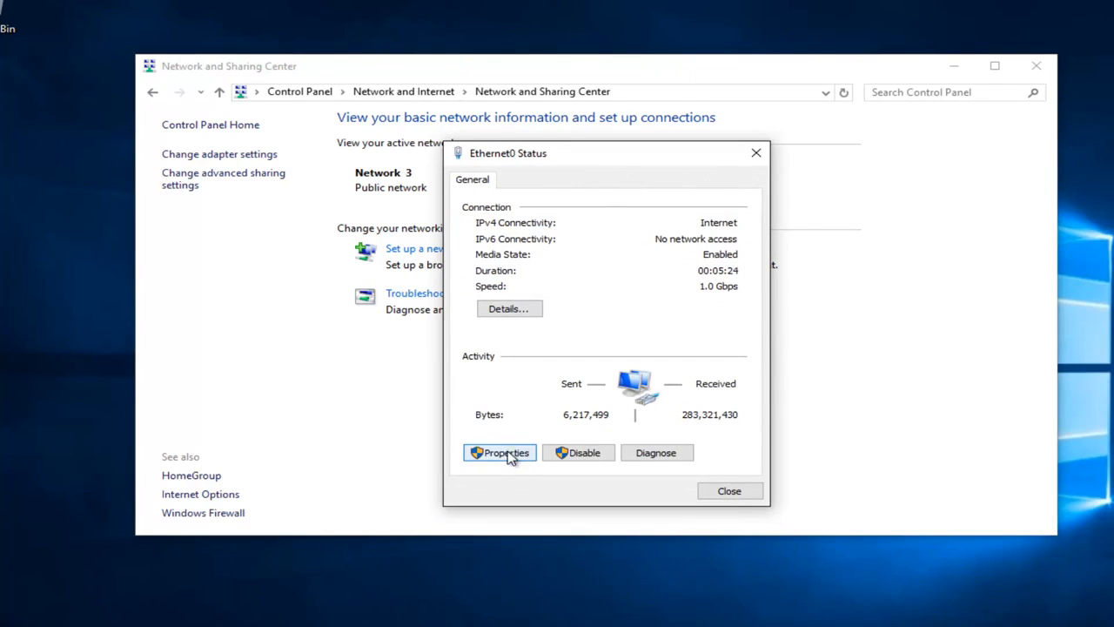
click(500, 452)
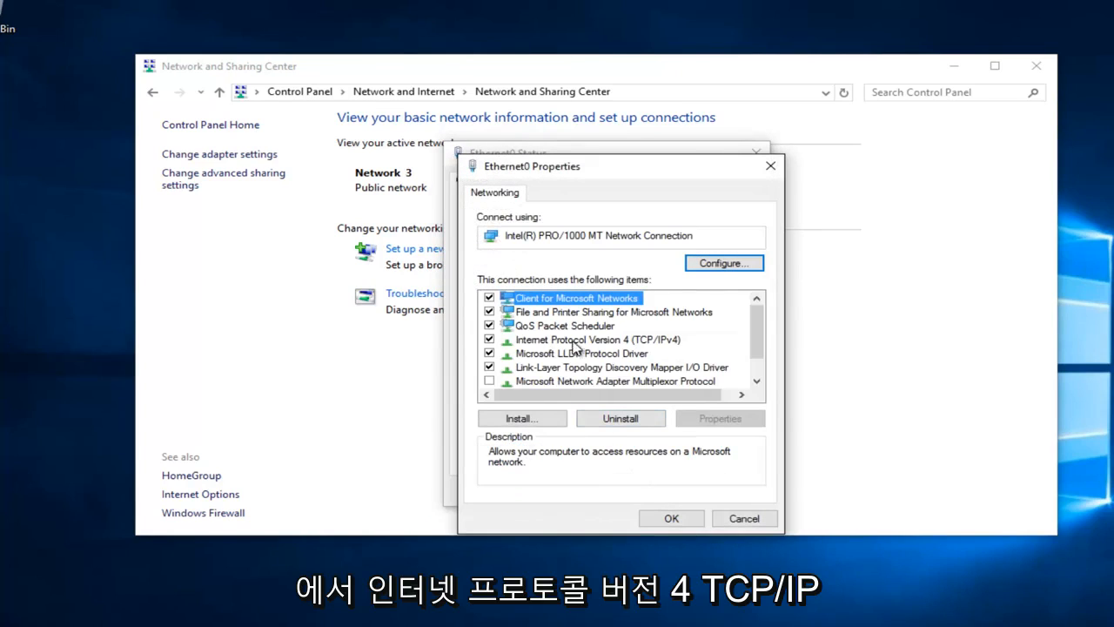
mouse_move(653, 348)
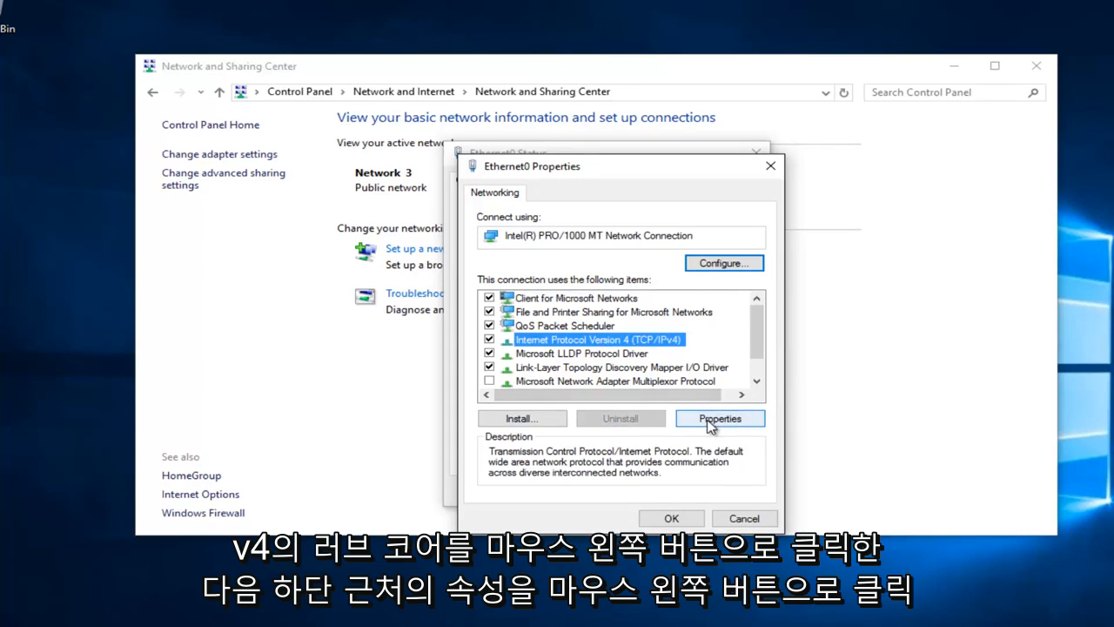
click(721, 418)
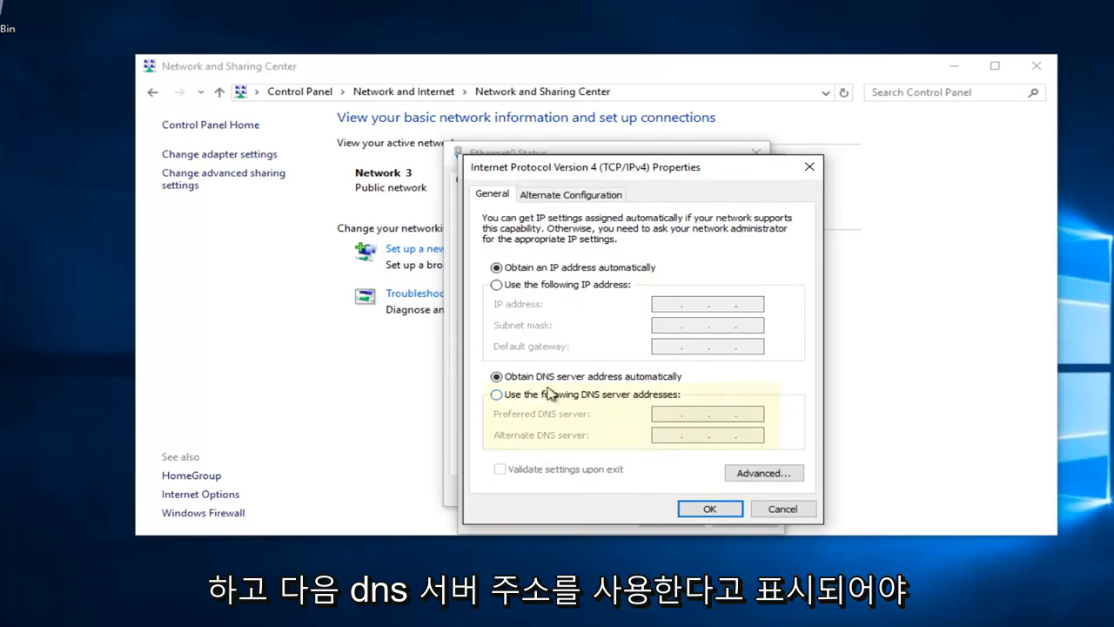
Use manual DNS servers: preferred 8.8.8.8 and alternate 8.8.4.4.
click(497, 394)
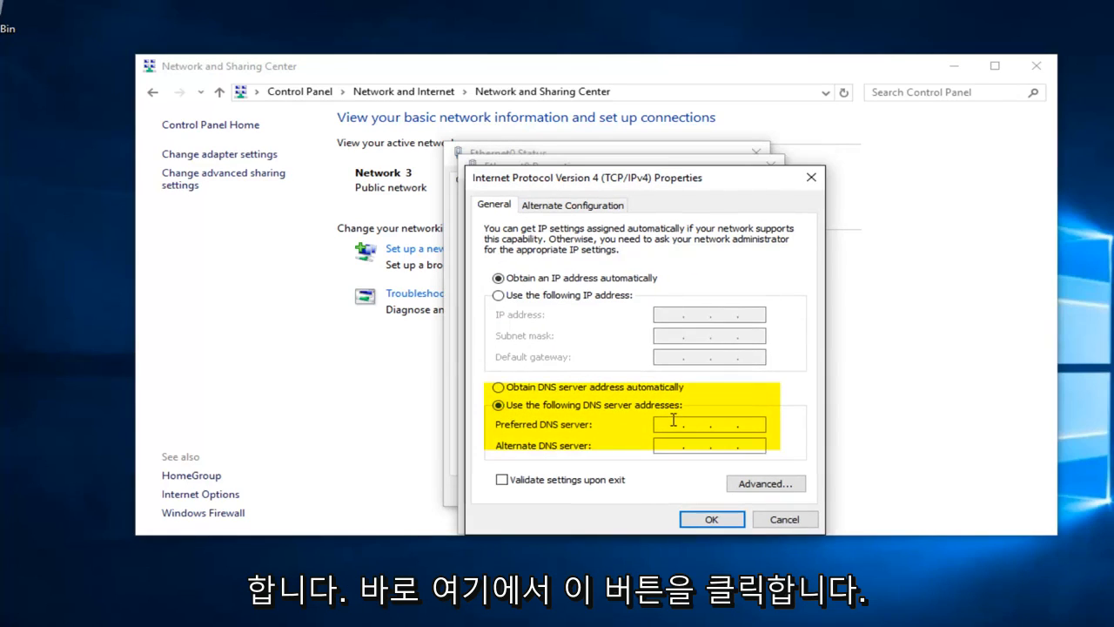
text(8.8)
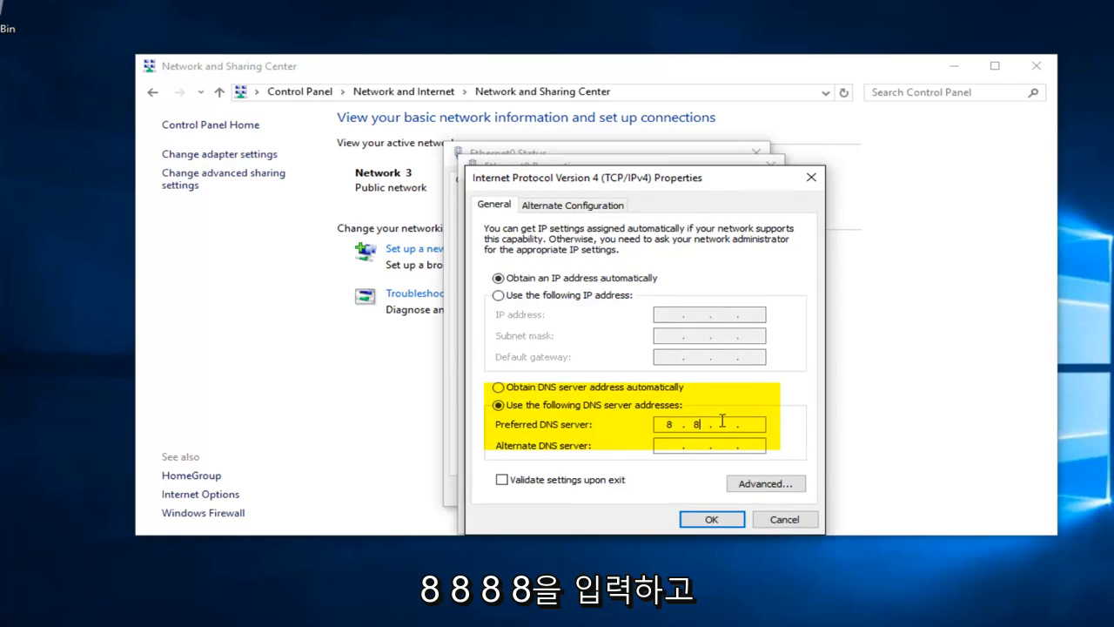
text(8)
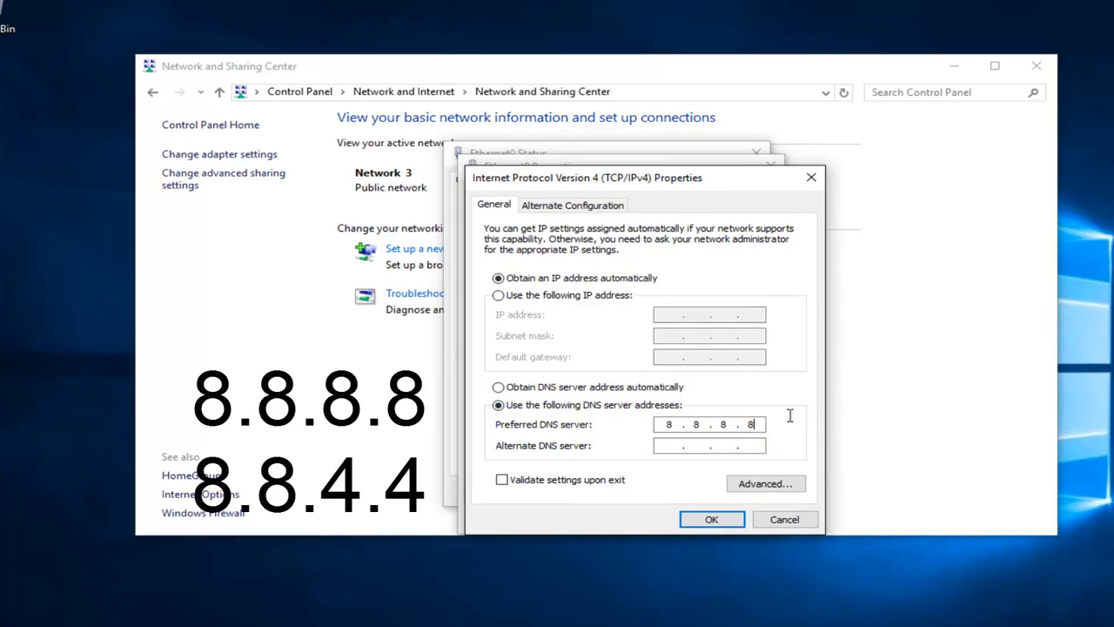
mouse_move(665, 460)
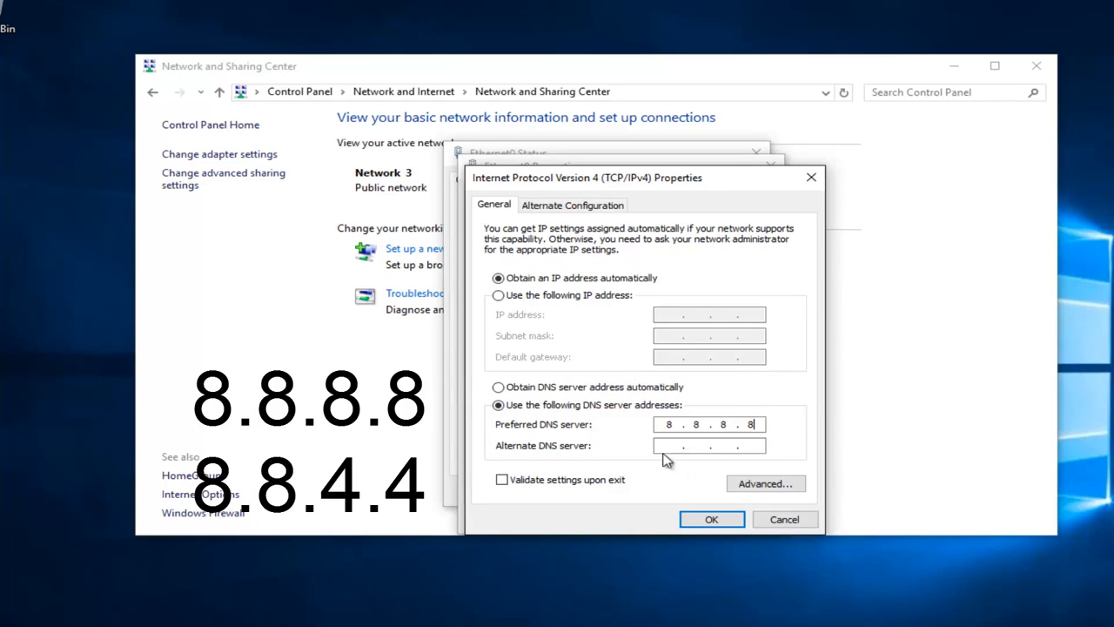
text(8.8)
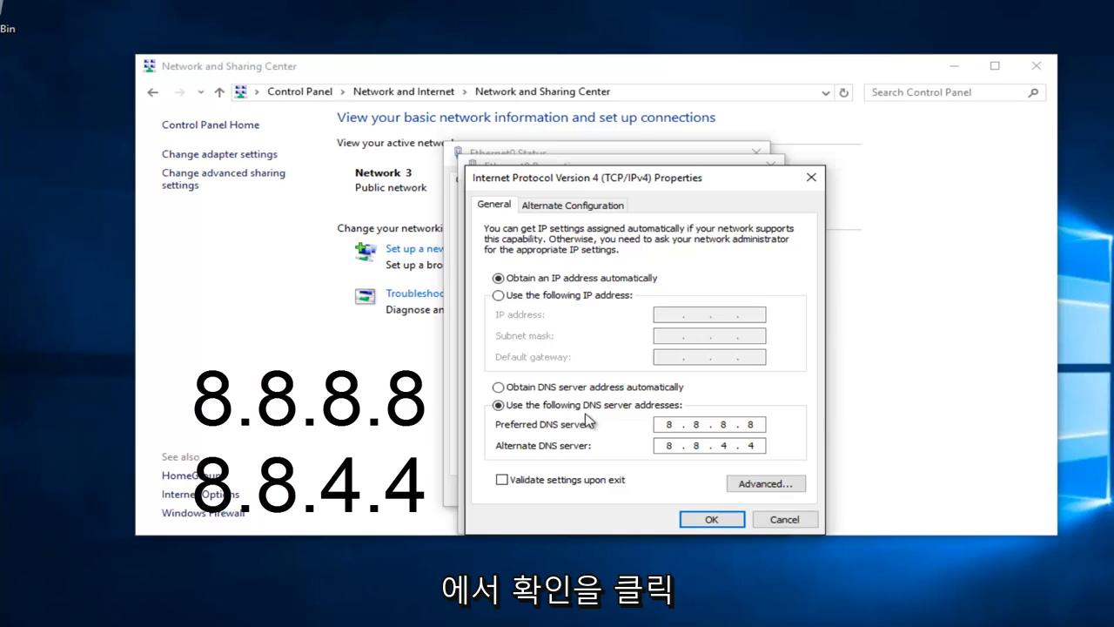
Confirm the IPv4 DNS settings with OK and close the Ethernet0 properties.
click(710, 518)
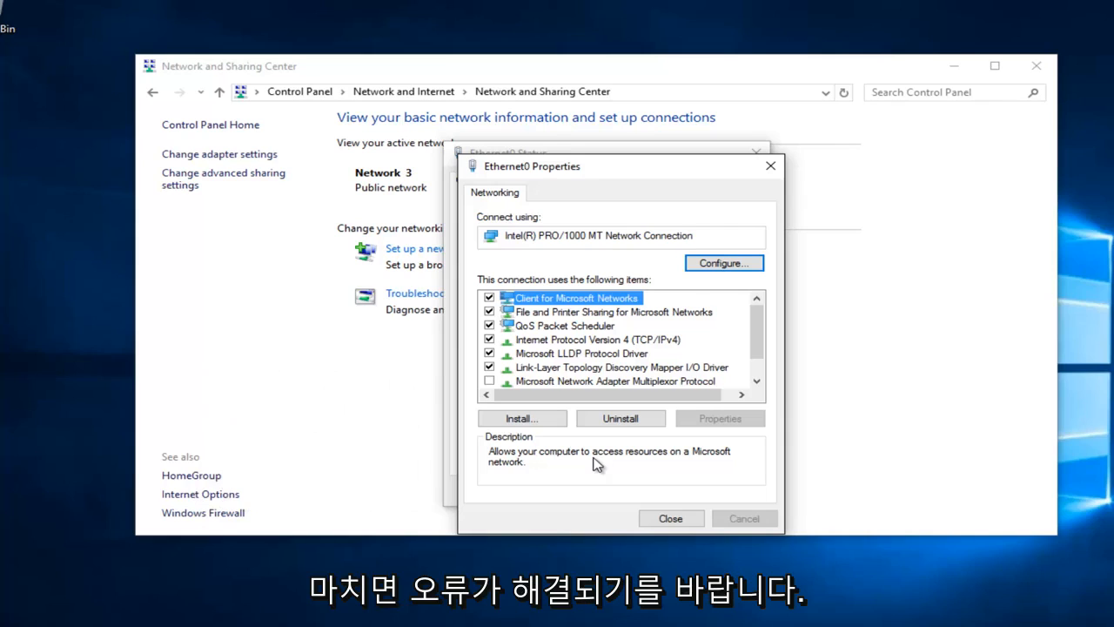
mouse_move(993, 289)
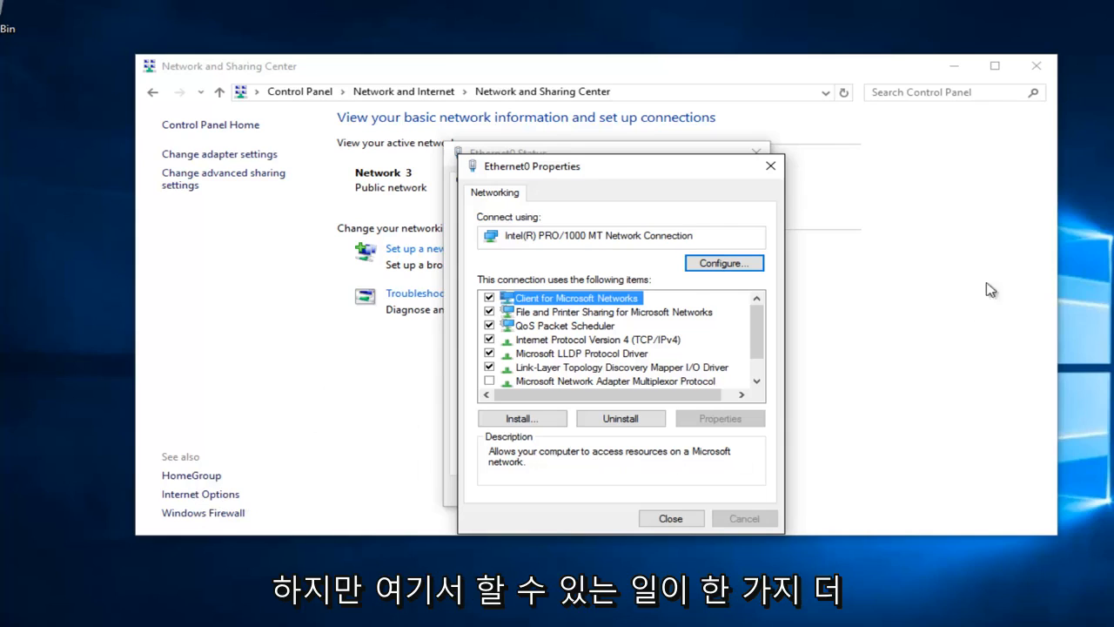
click(670, 519)
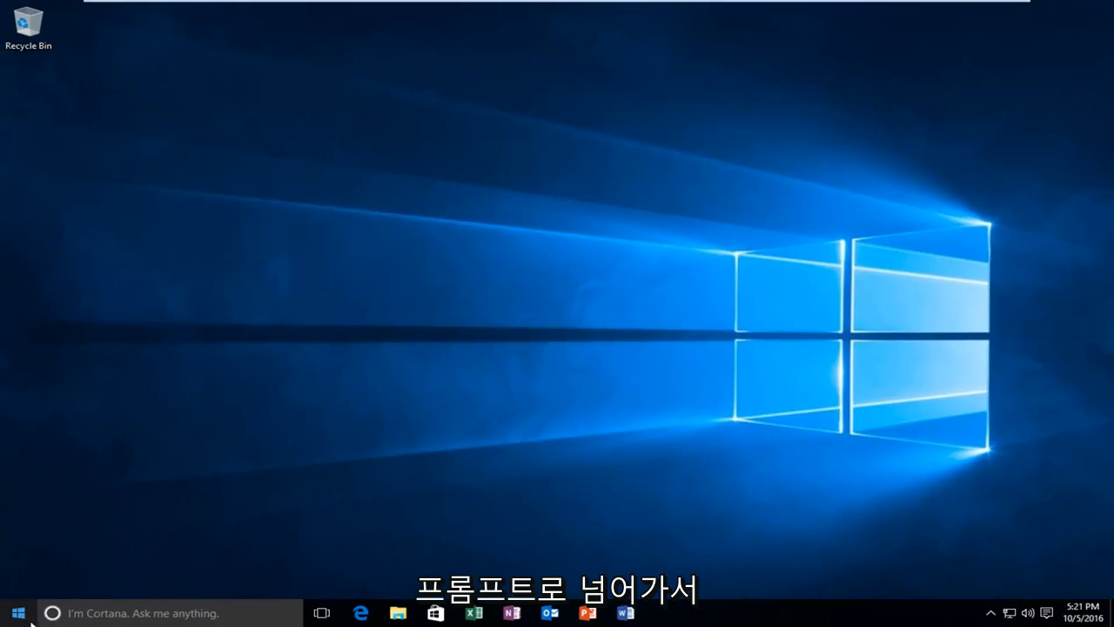
Launch Command Prompt (Admin) from the Start context menu and approve UAC.
right_click(14, 613)
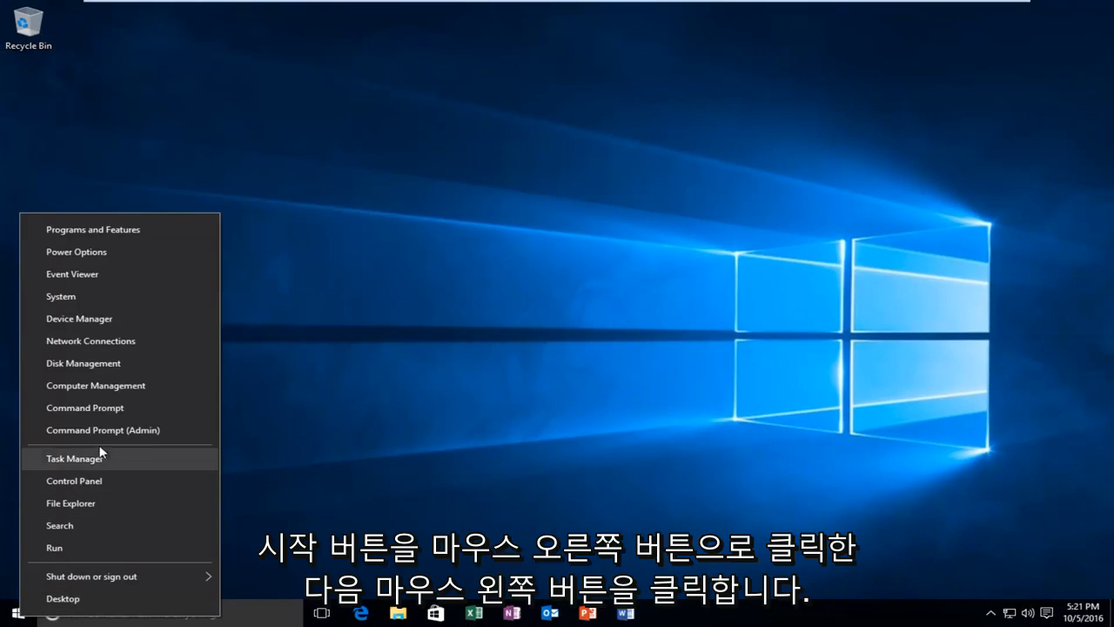
mouse_move(103, 430)
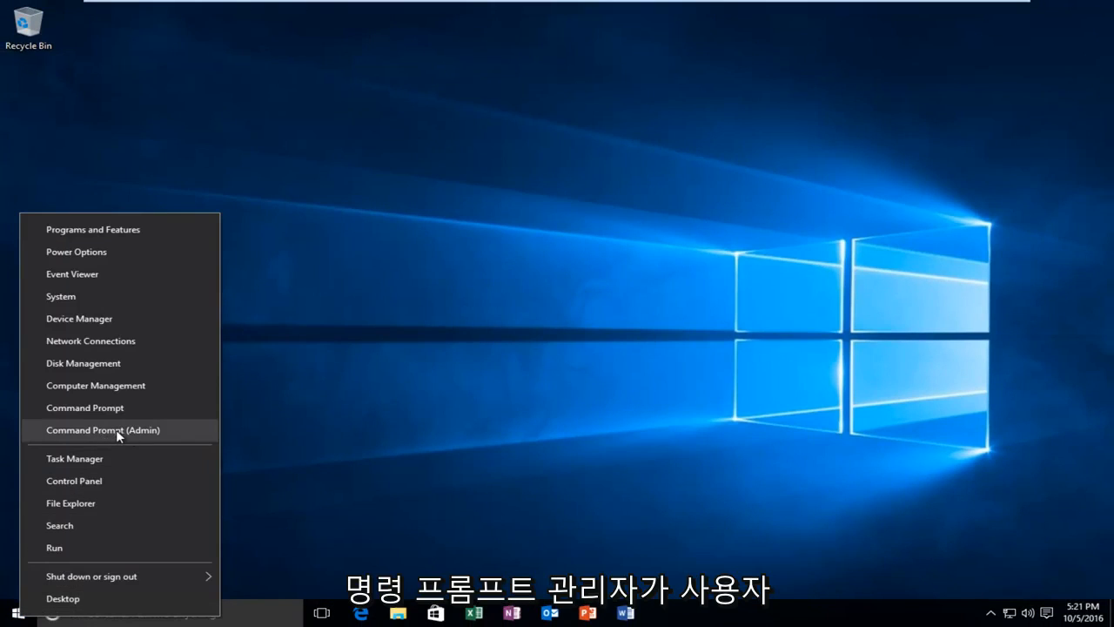
click(103, 428)
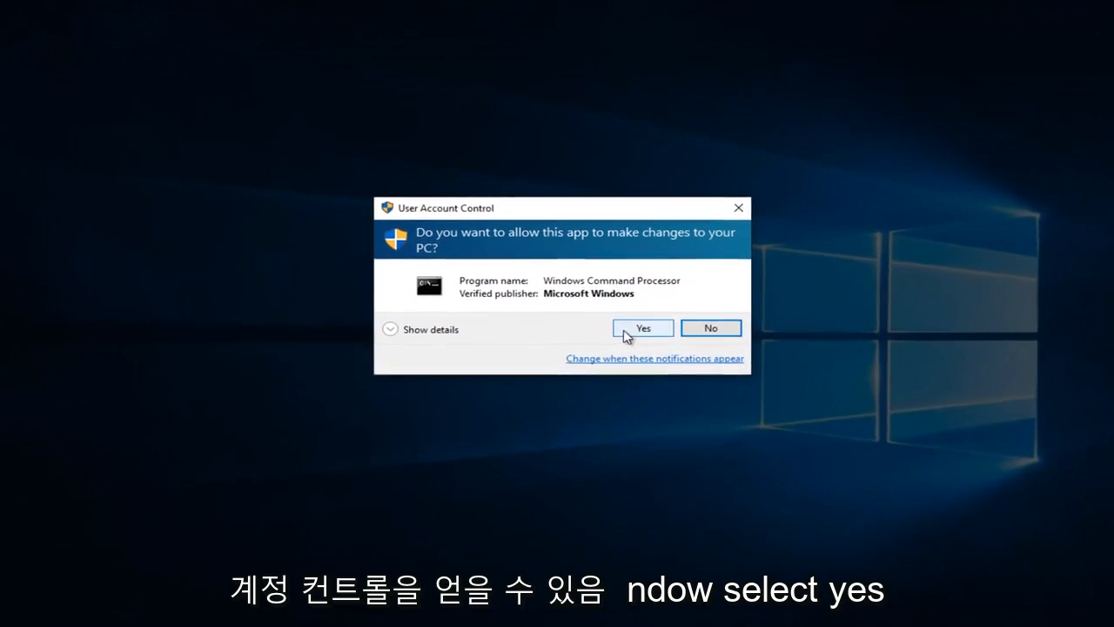
click(643, 328)
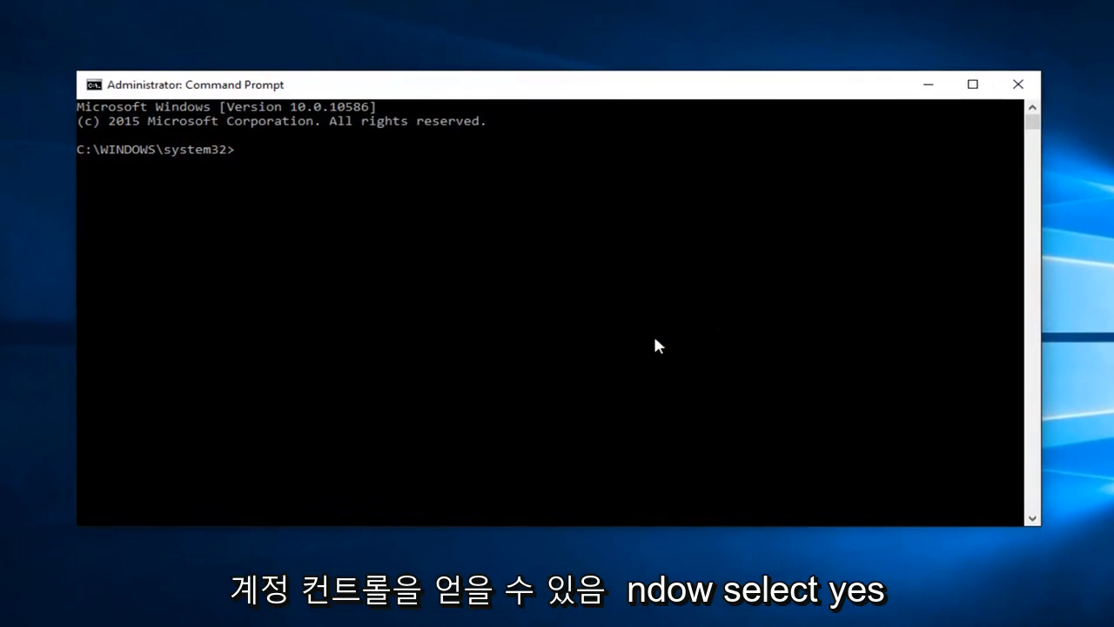
mouse_move(641, 352)
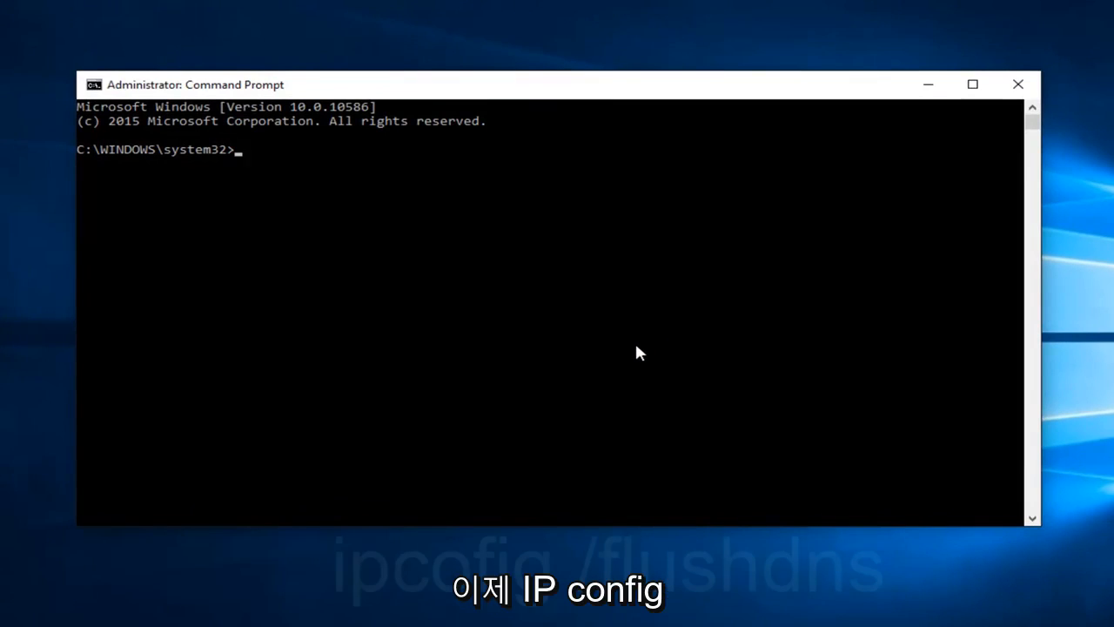
Run ipconfig /flushdns to clear the DNS resolver cache.
text(ipconfig /)
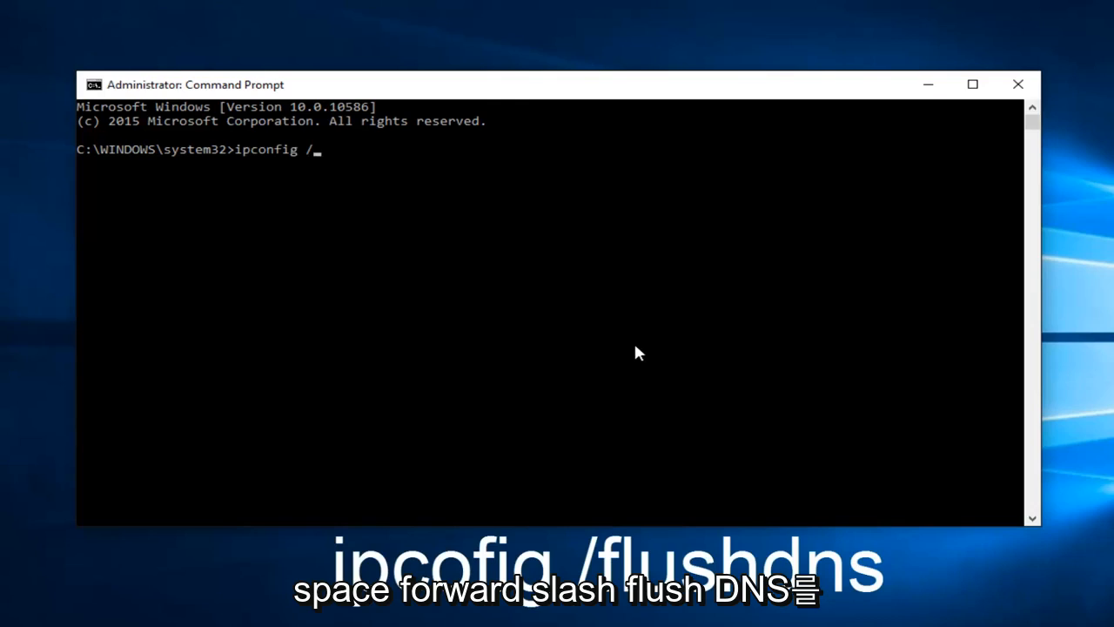
text(flushd)
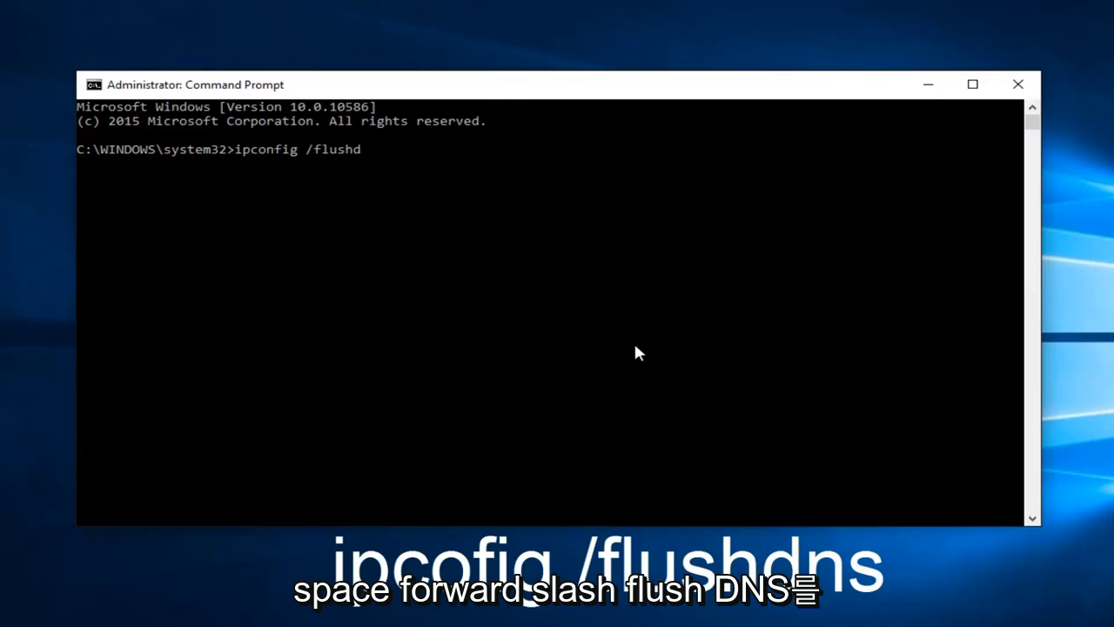
text(ns)
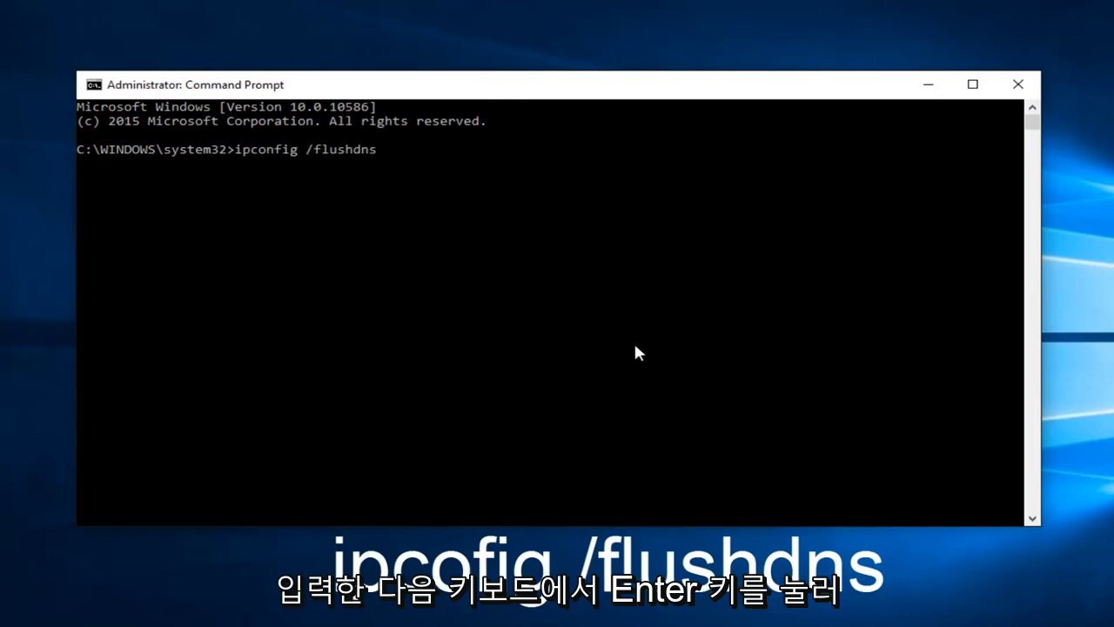
key(Return)
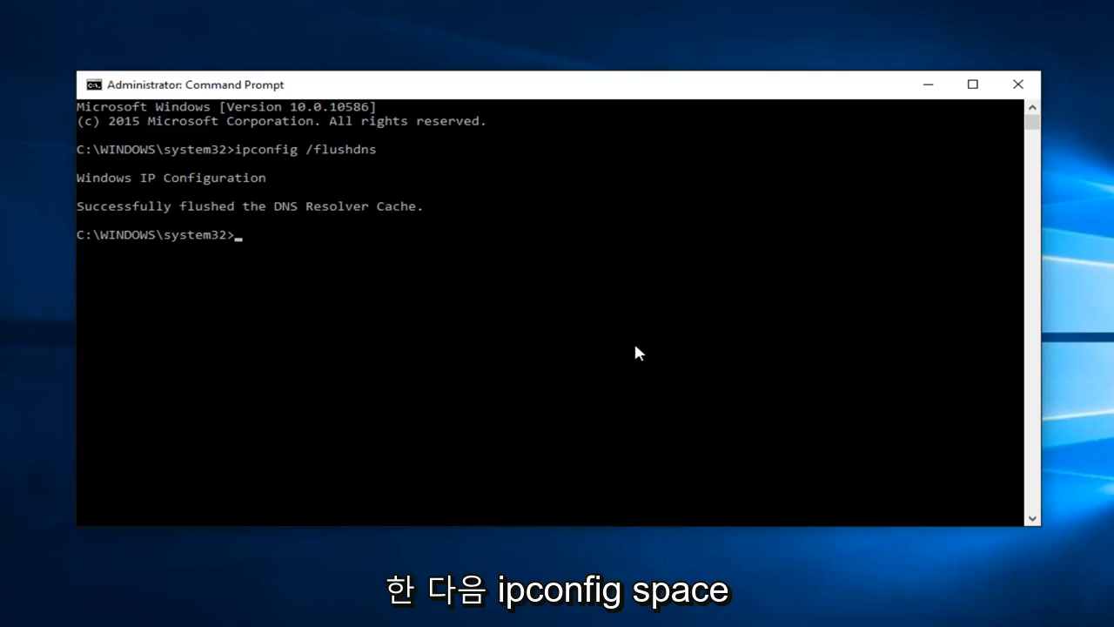
Run ipconfig /renew and scroll through the refreshed adapter configuration.
text(ipconfig /)
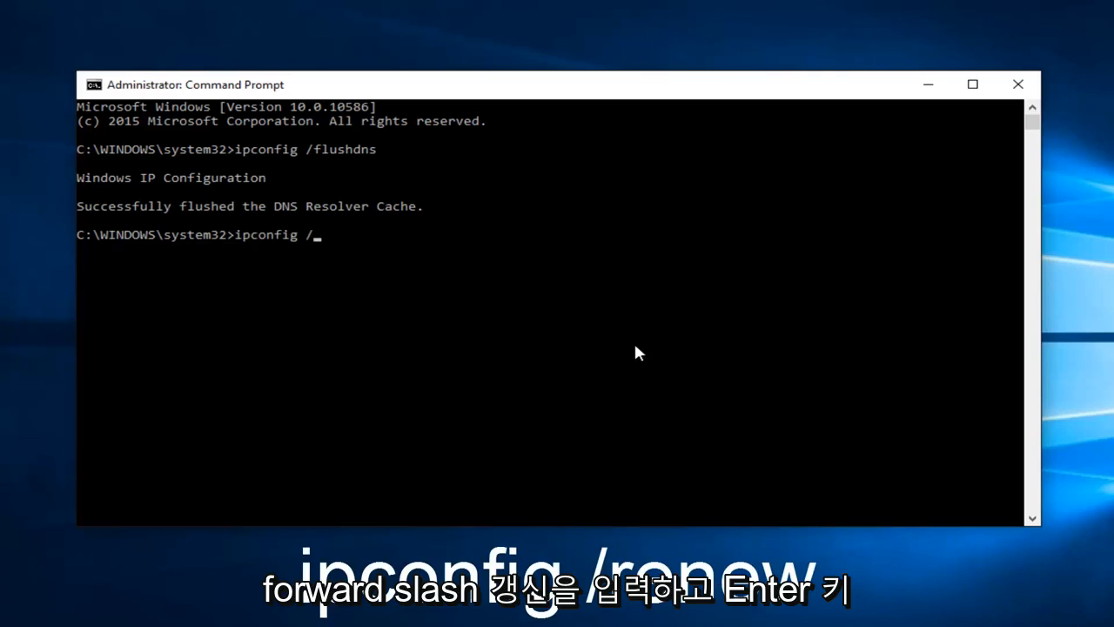
text(renew)
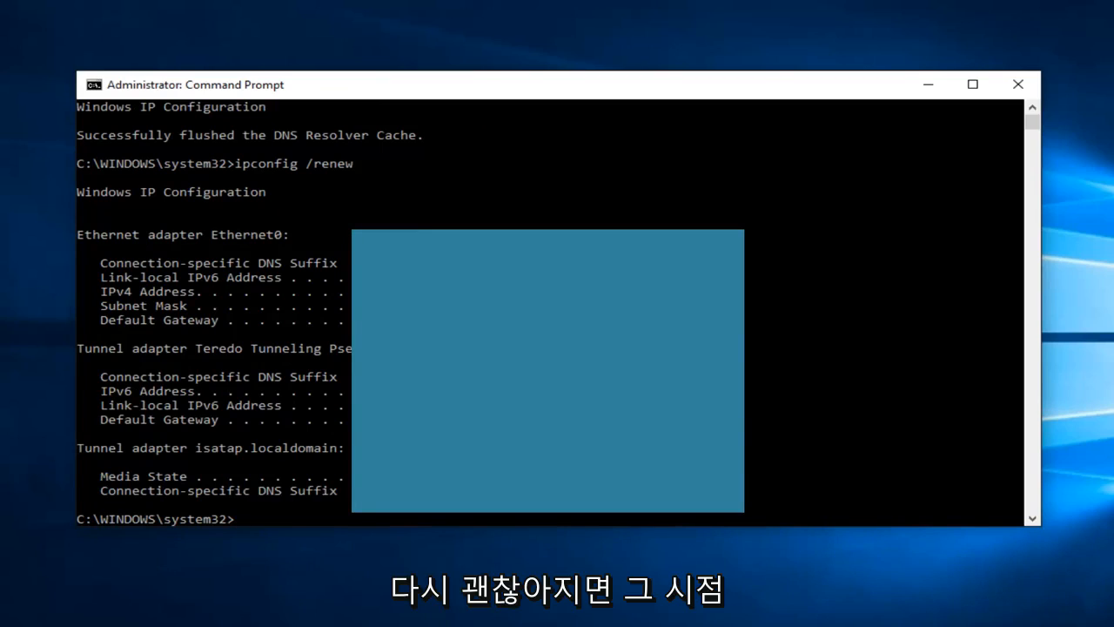
scroll(down, 3)
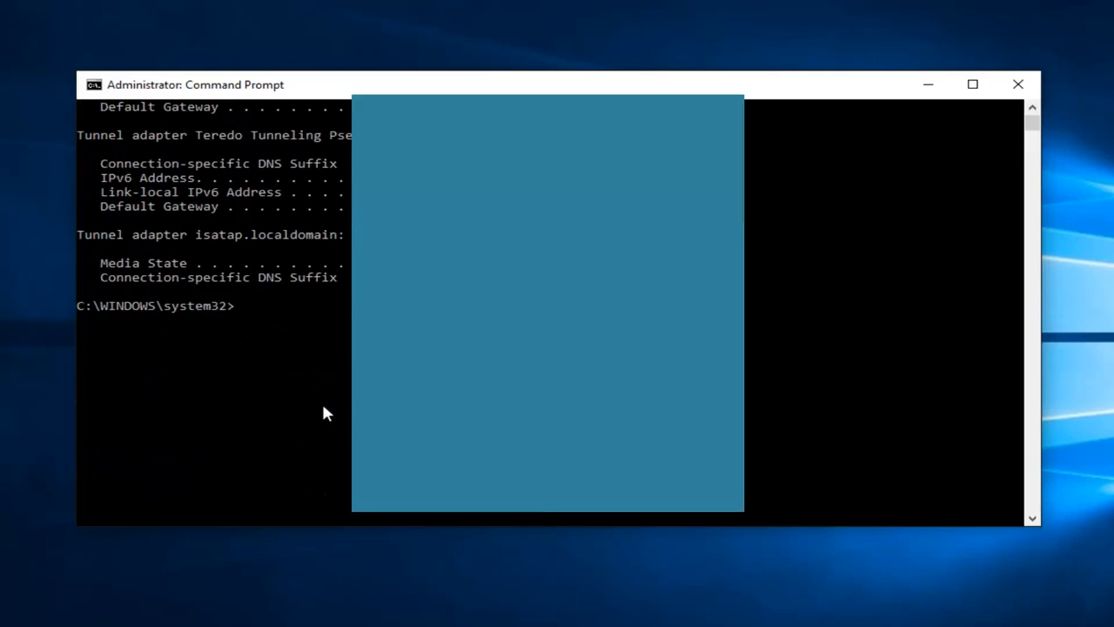